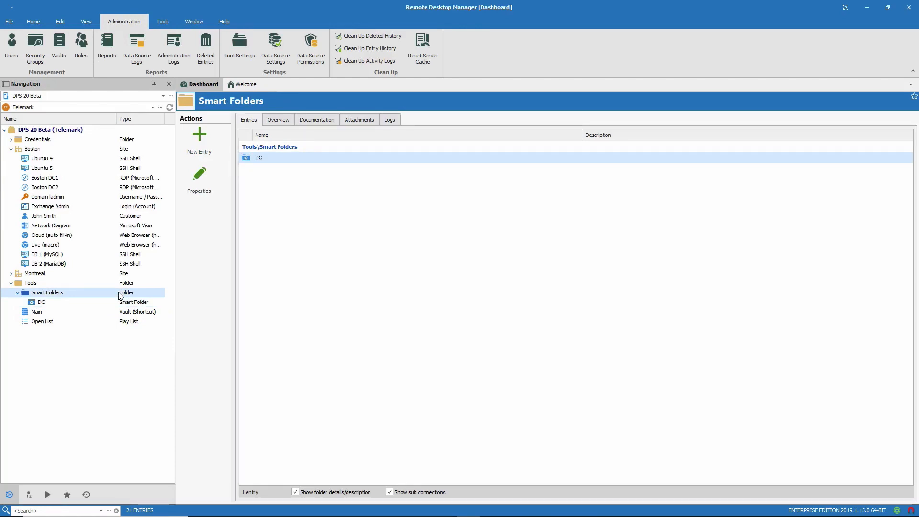
mouse_move(107, 306)
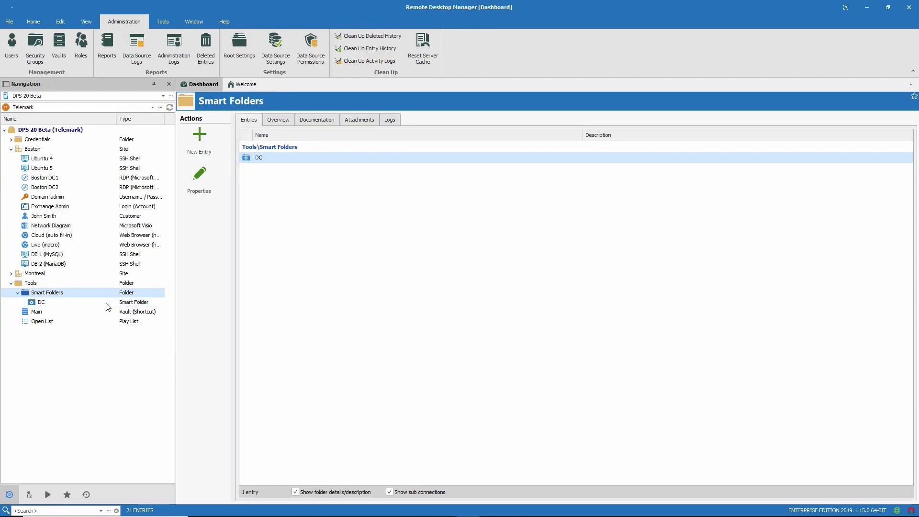
Show the DC smart folder's five Boston and Montreal domain controller entries.
left_click(41, 301)
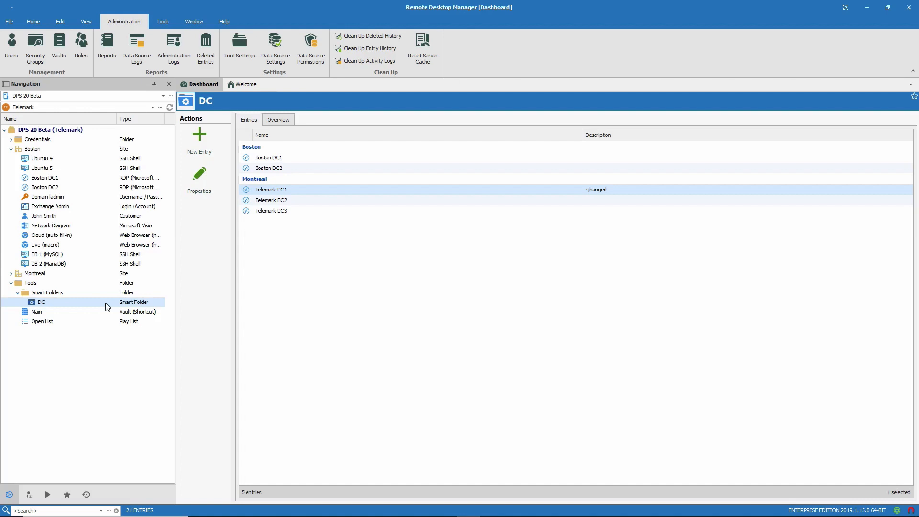
mouse_move(109, 303)
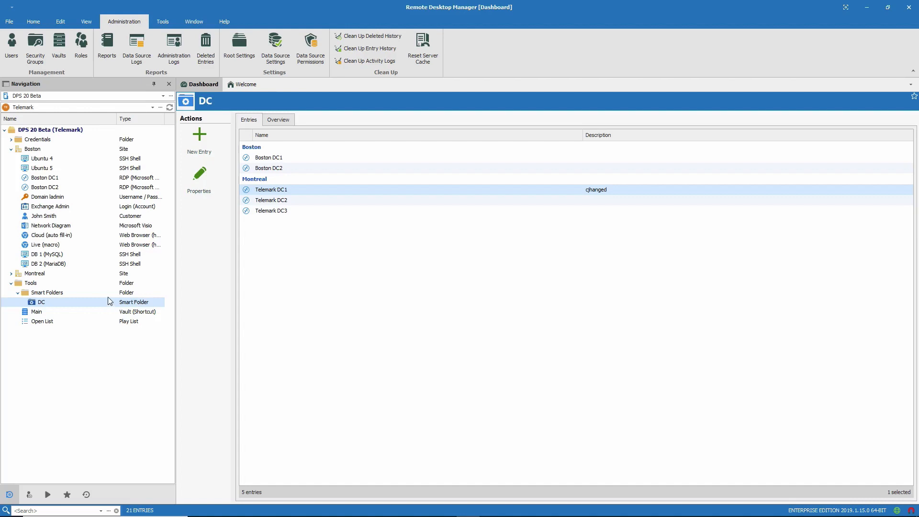
mouse_move(108, 297)
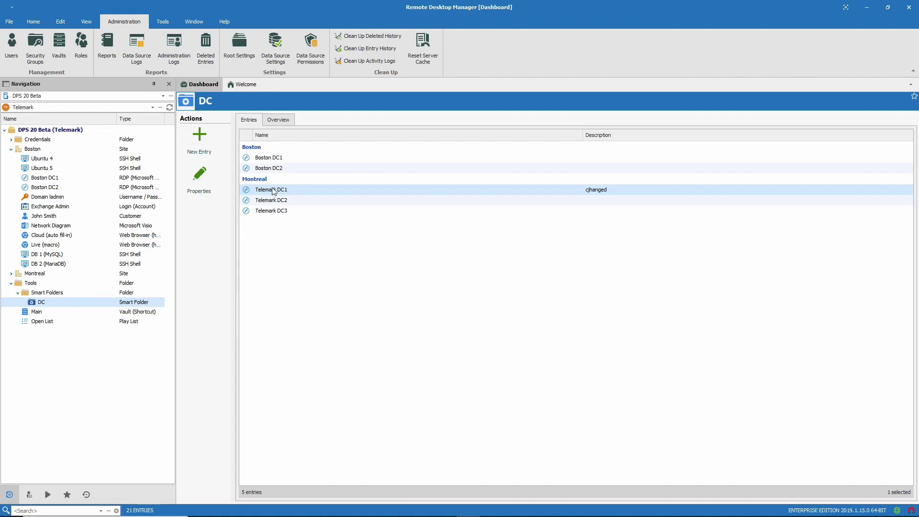
right_click(271, 190)
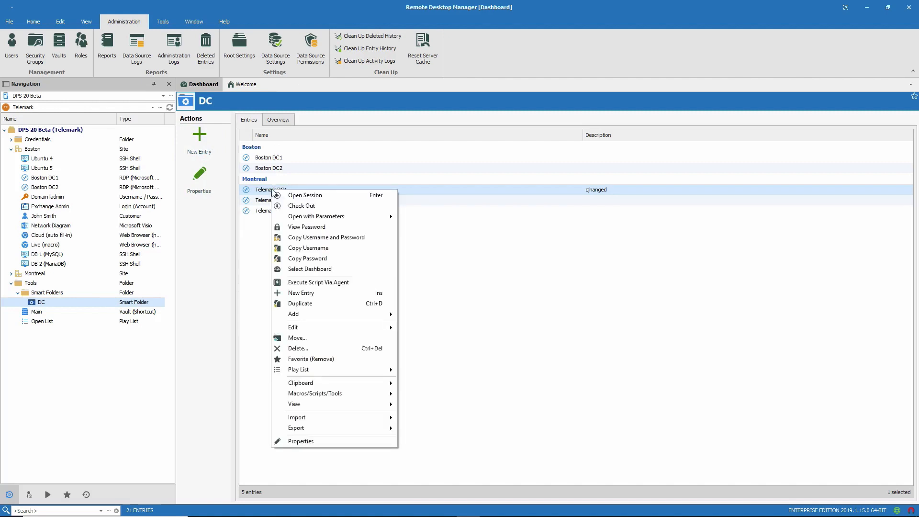
mouse_move(411, 224)
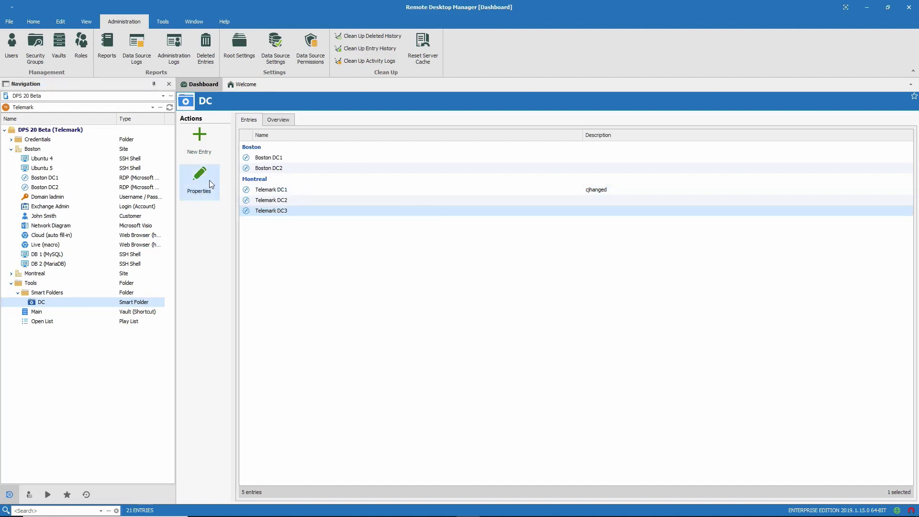
mouse_move(209, 184)
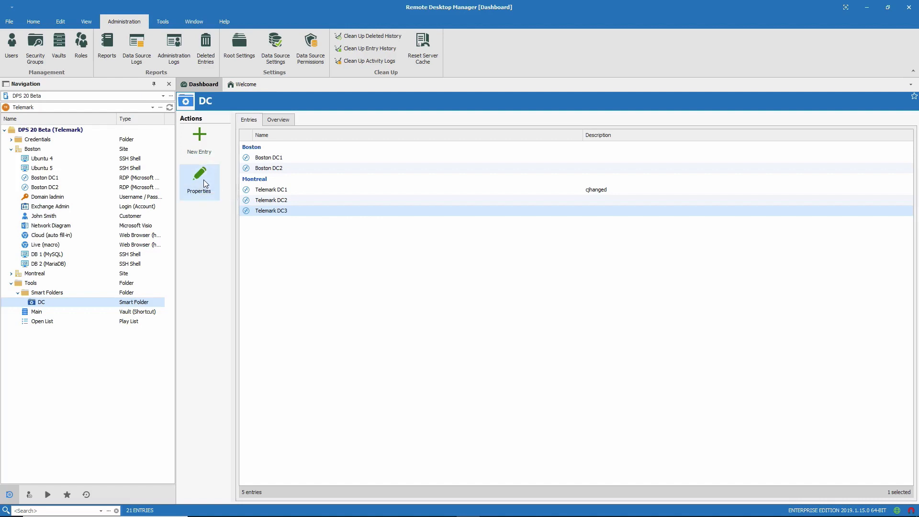
left_click(199, 180)
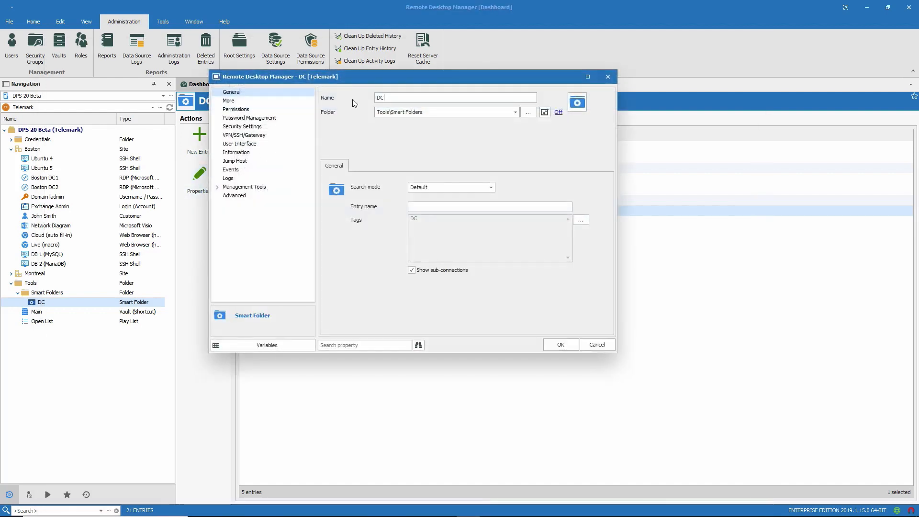
mouse_move(387, 113)
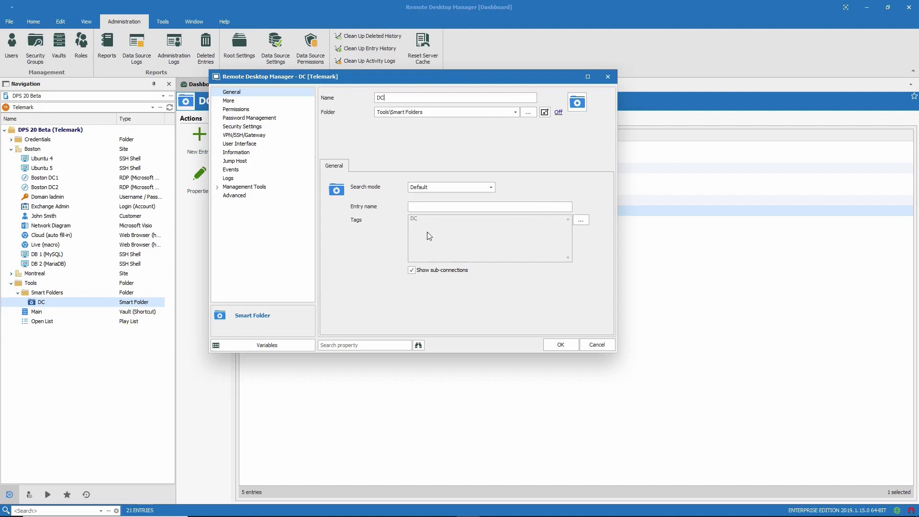
mouse_move(415, 227)
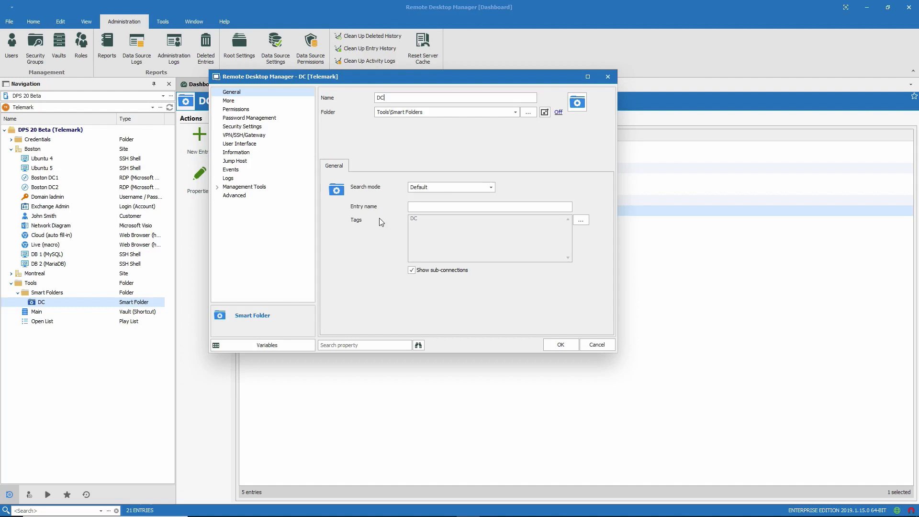
mouse_move(387, 231)
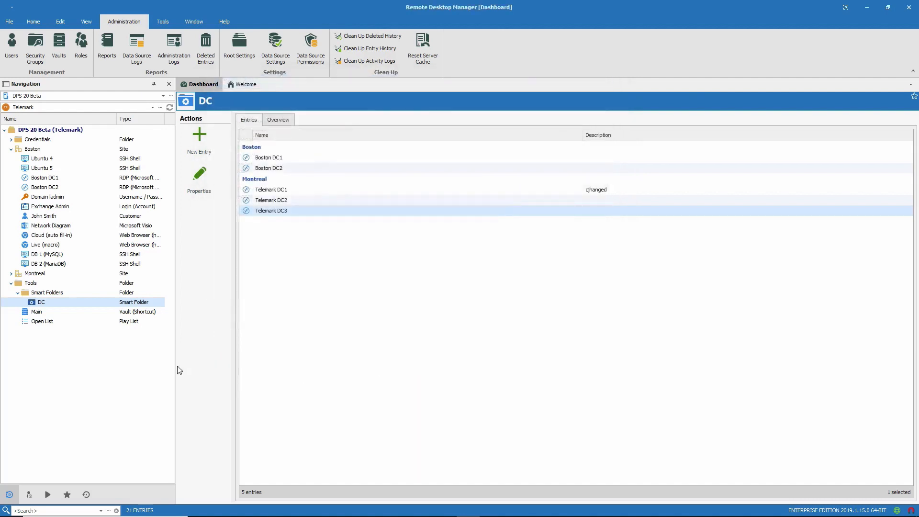
Create a new RDP entry in Boston named 'DC demo' and reach its tag list.
left_click(32, 148)
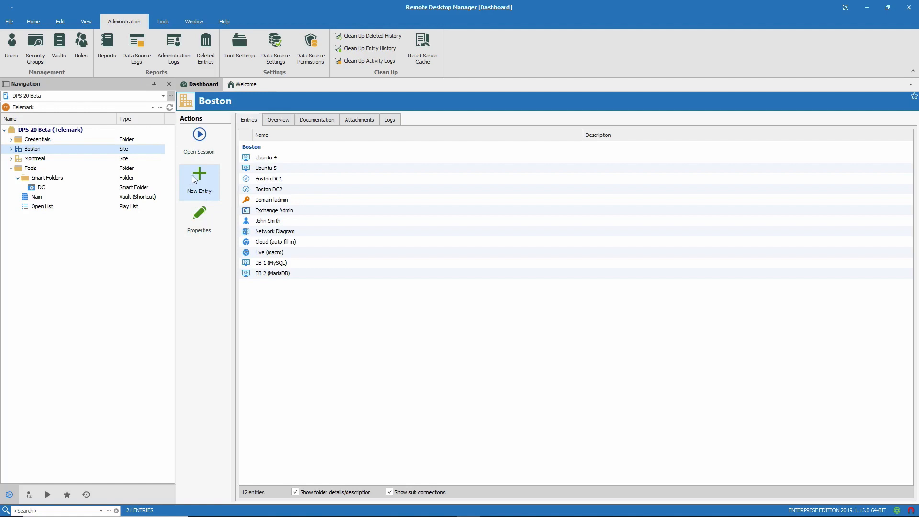
left_click(199, 179)
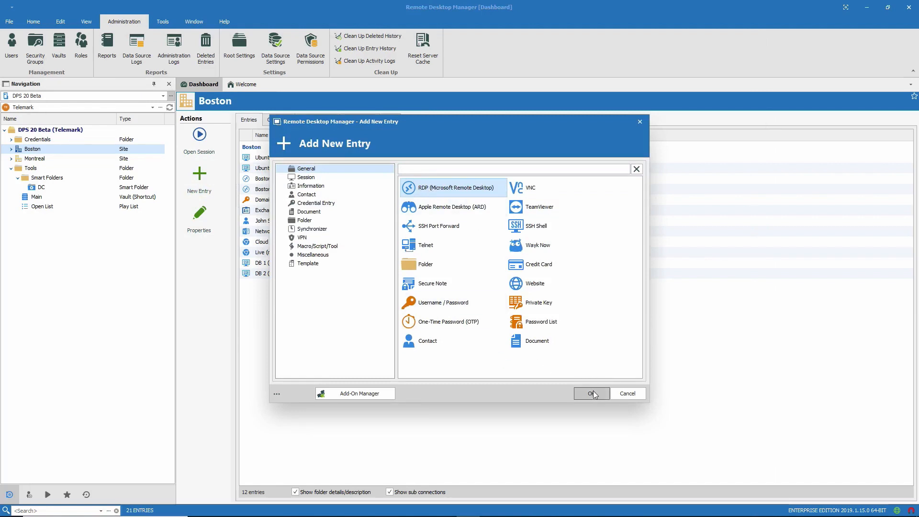
left_click(591, 393)
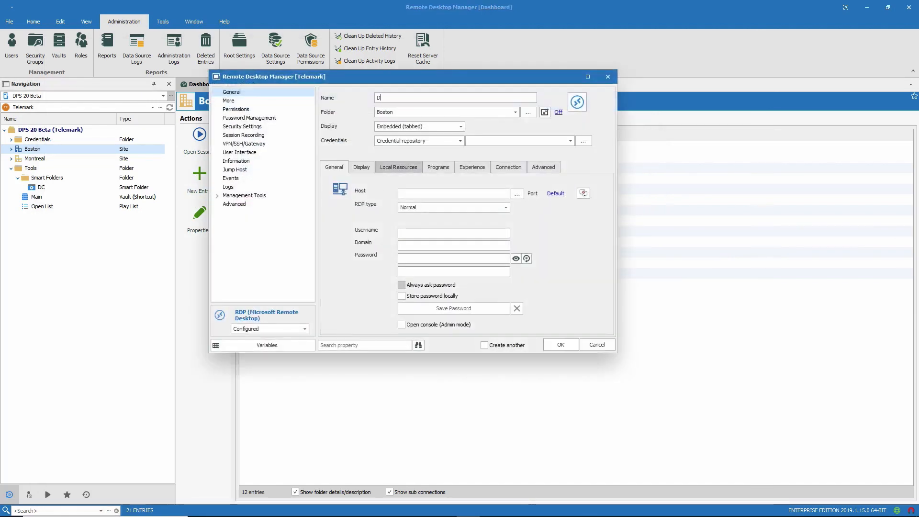
type("C demo")
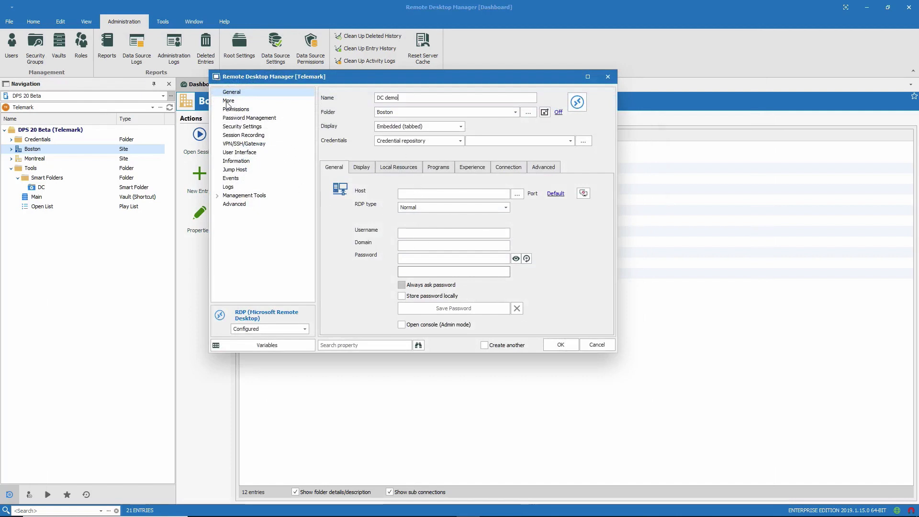
left_click(229, 100)
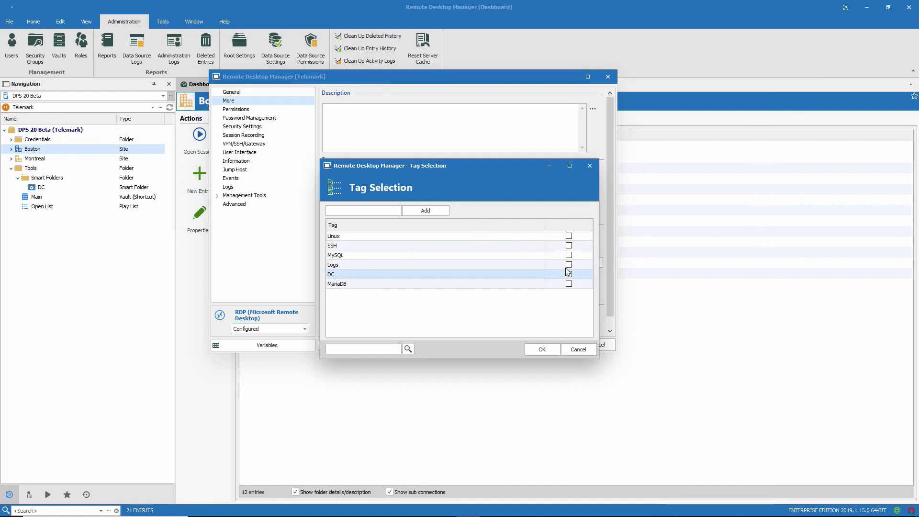
Tag the DC demo entry with DC, save it and return to the DC smart folder.
left_click(568, 275)
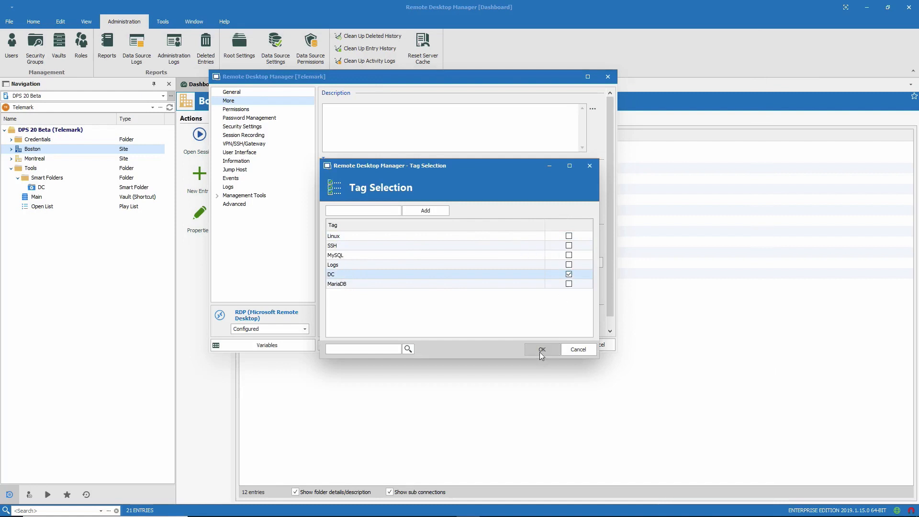
left_click(541, 349)
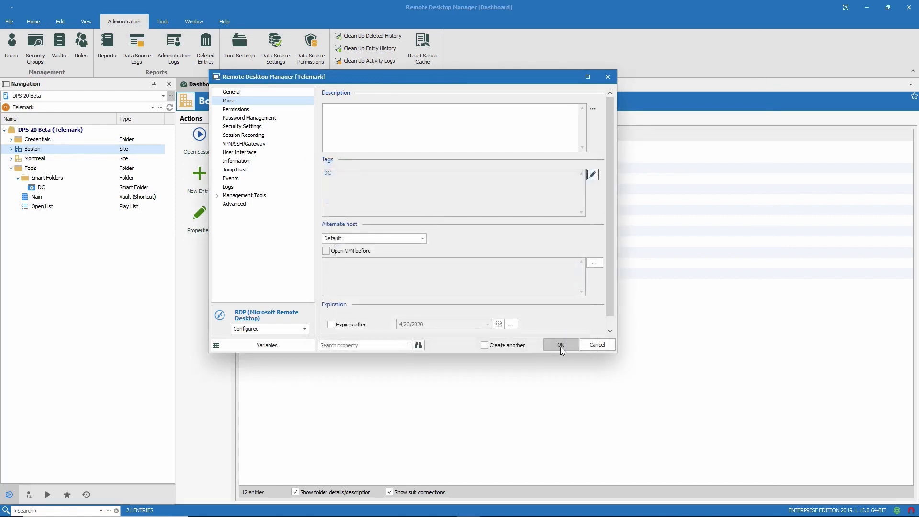
left_click(561, 344)
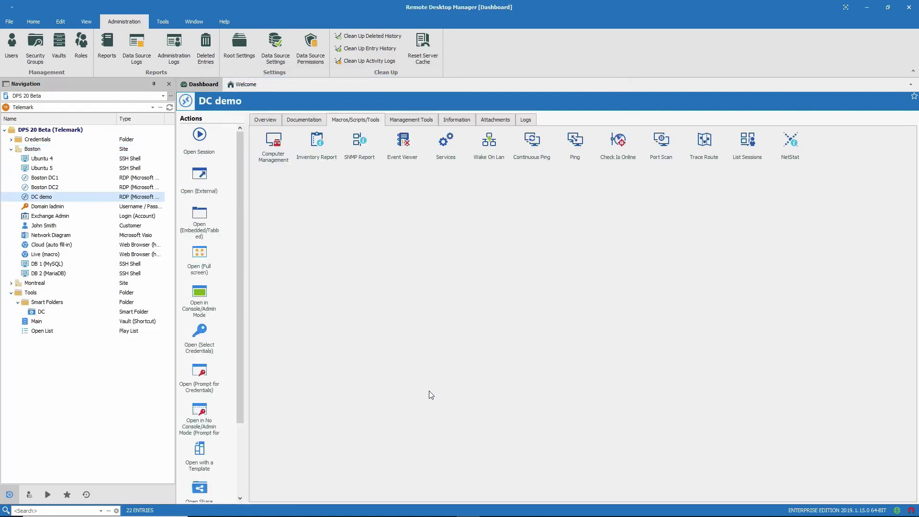
left_click(41, 311)
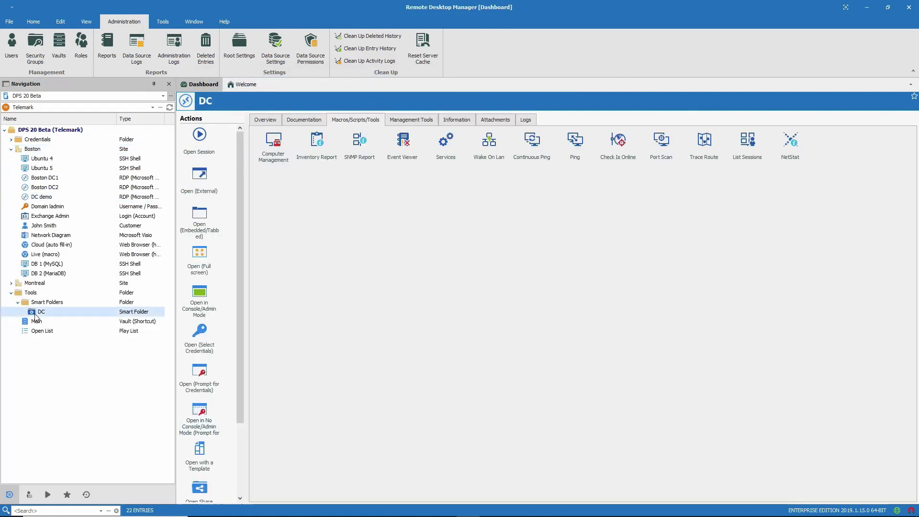
Confirm DC demo now appears among the DC smart folder's six entries.
left_click(41, 311)
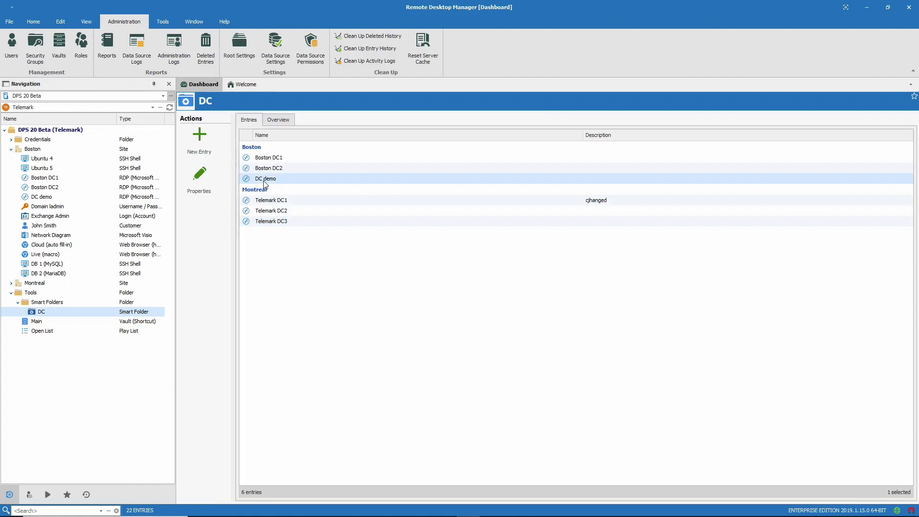
mouse_move(241, 183)
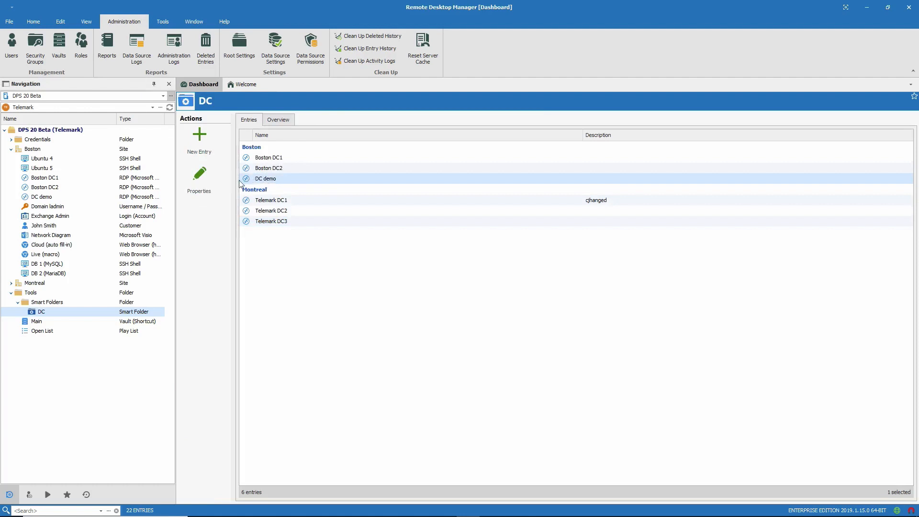
mouse_move(199, 141)
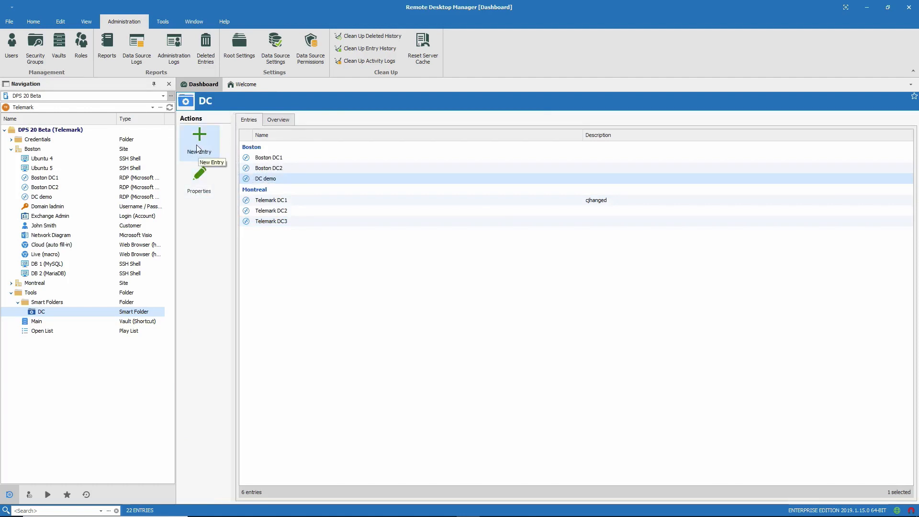
Add a new Smart Folder entry in Tools/Smart Folders by searching 'smart'.
left_click(199, 138)
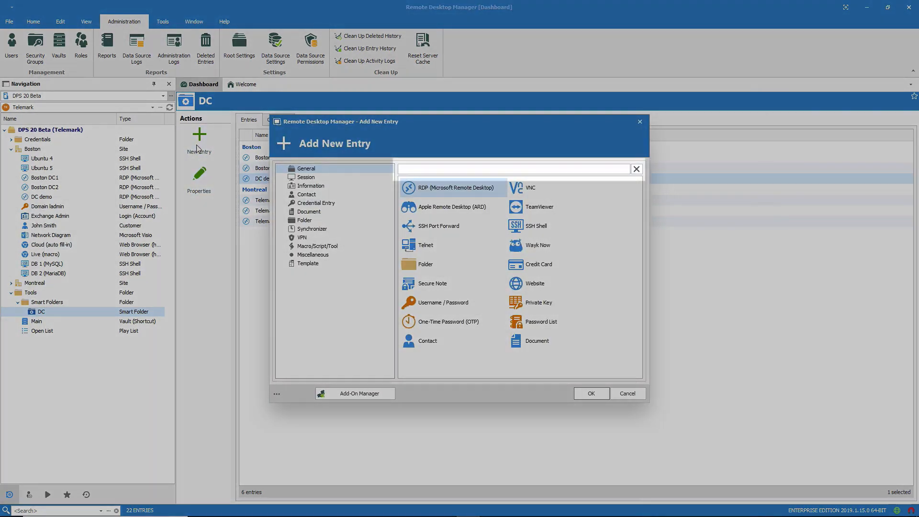
type("s")
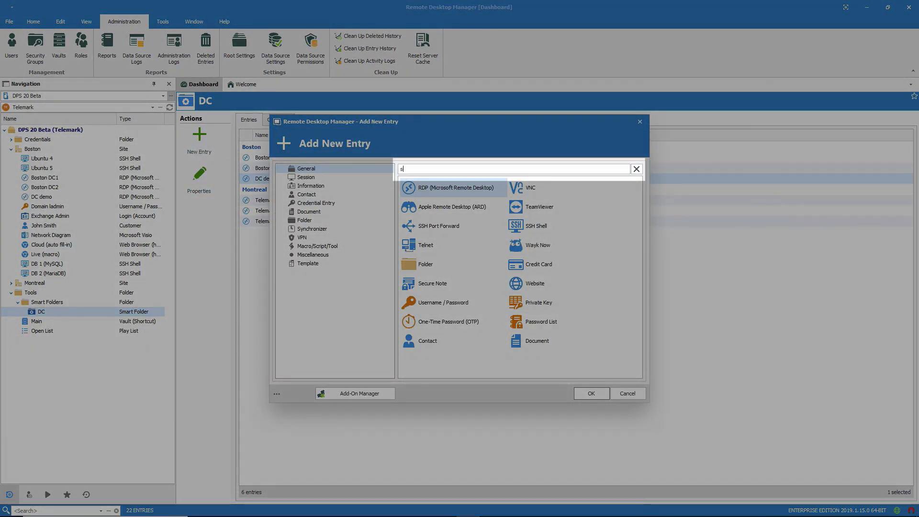
type("mart")
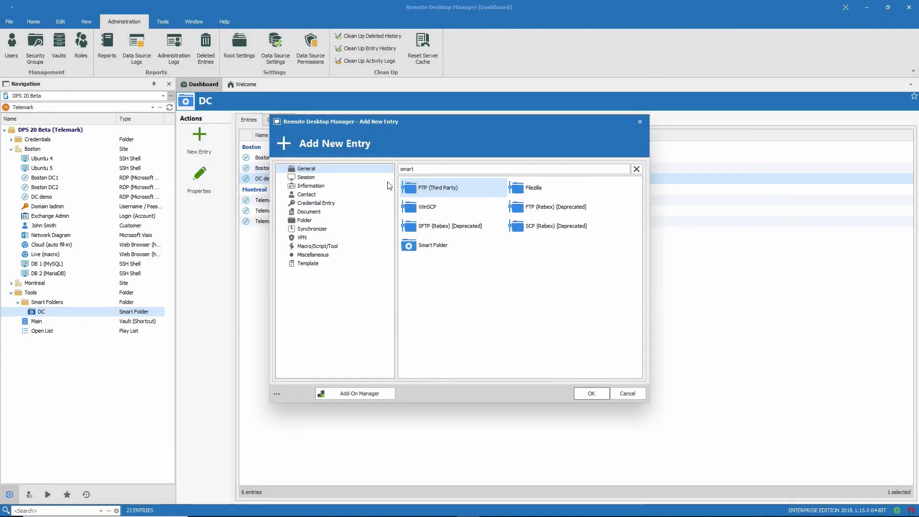
left_click(432, 245)
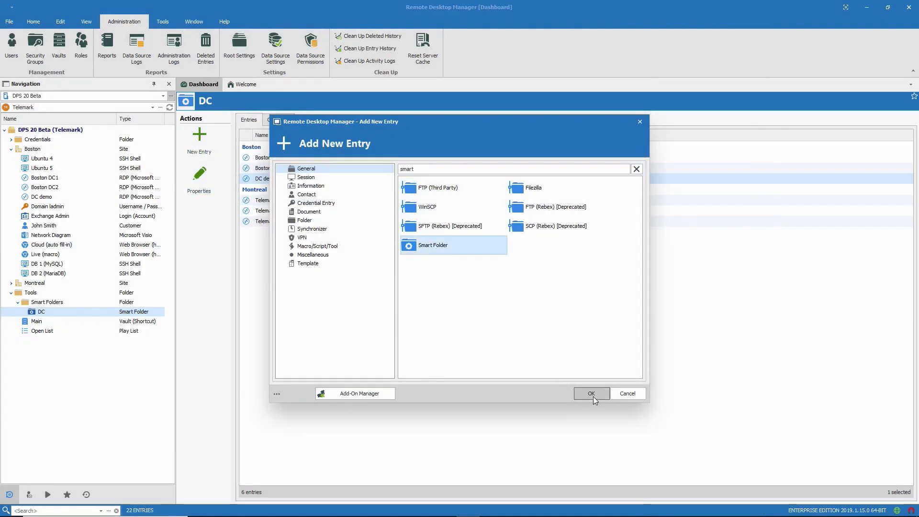
left_click(590, 394)
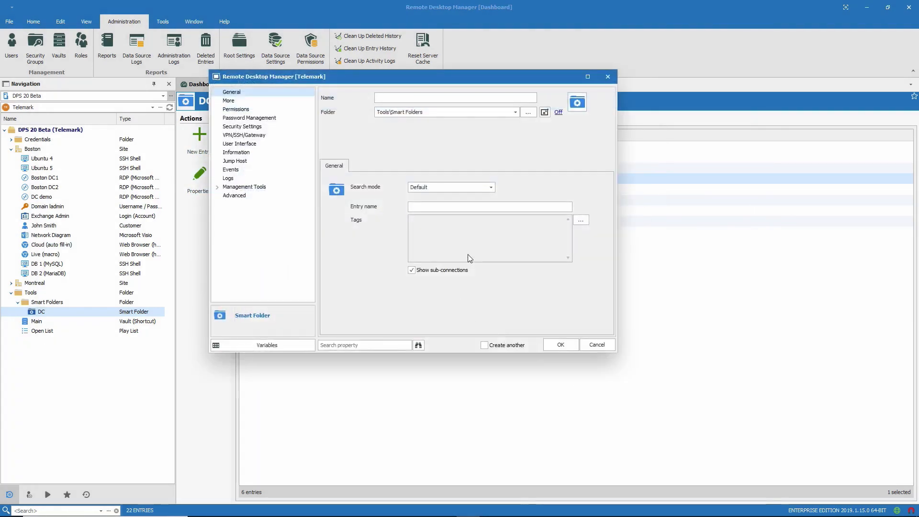
Name the smart folder SSH, match the SSH tag and save it listing four Boston SSH entries.
type("SSH")
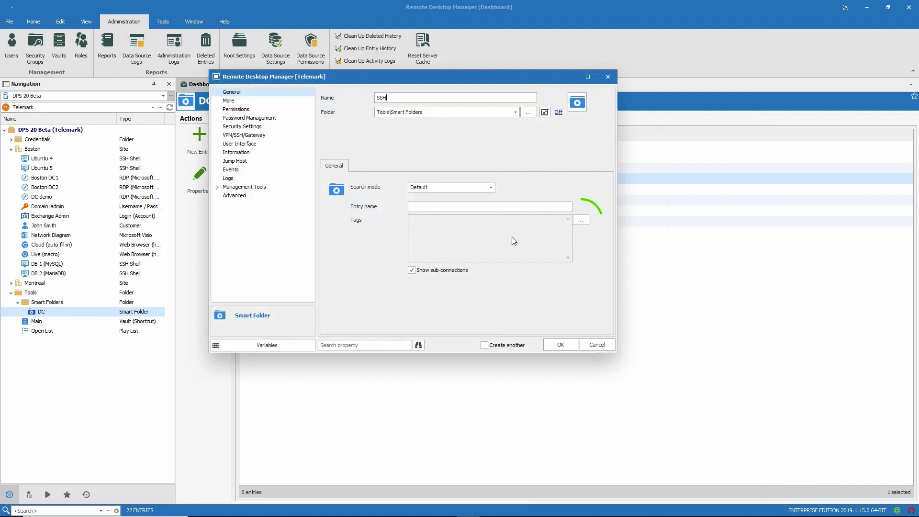
mouse_move(580, 220)
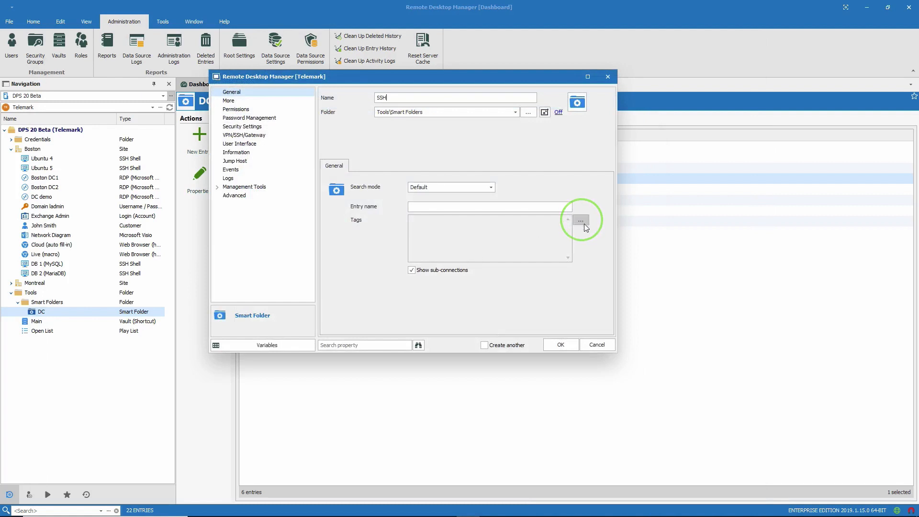
left_click(580, 220)
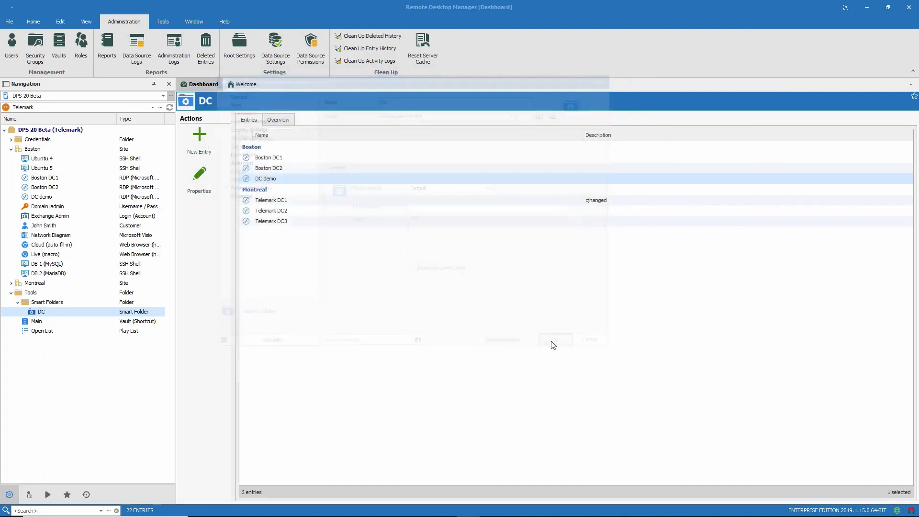
left_click(43, 321)
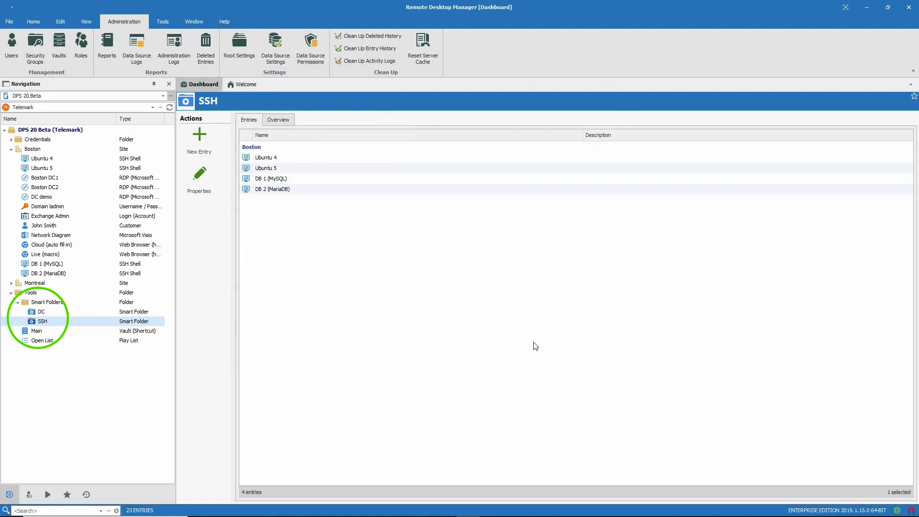